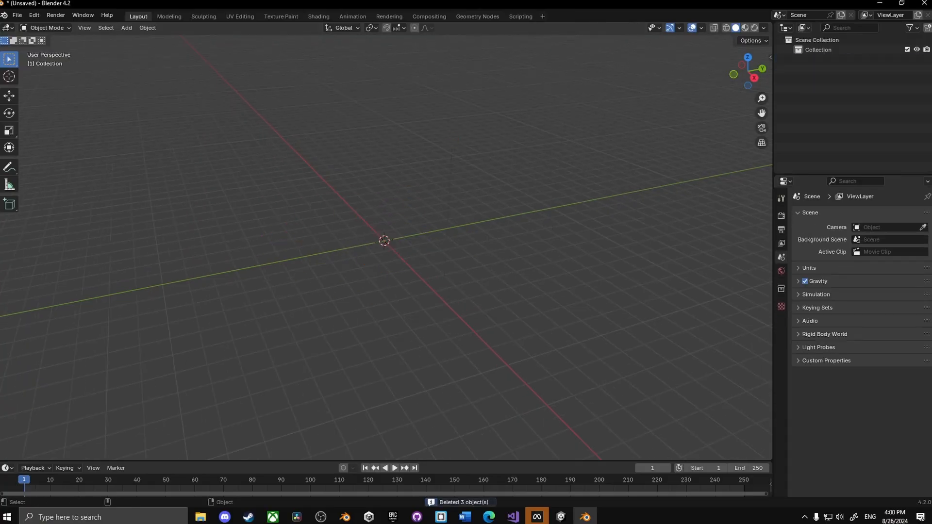
# Bring up the file browser for importing a BVH motion-capture file.
pyautogui.click(18, 14)
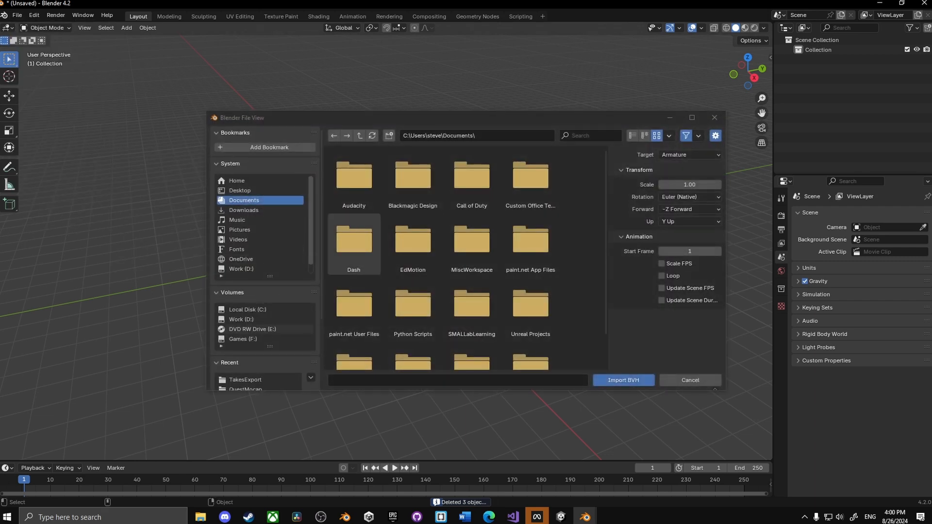
# Import the selected BVH file, adding the take_0 armature with a 734-frame timeline.
pyautogui.click(690, 381)
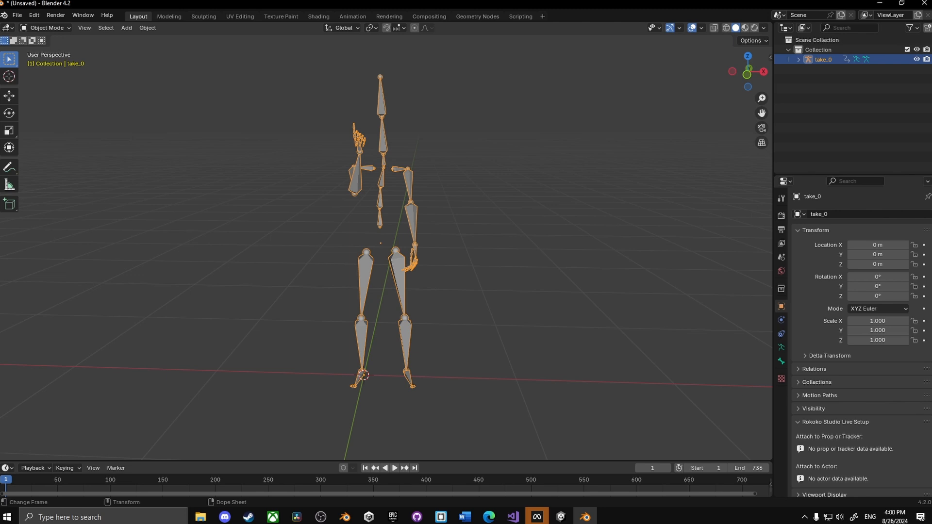
# Switch the take_0 armature into Pose Mode with the end frame at 2961.
pyautogui.click(47, 28)
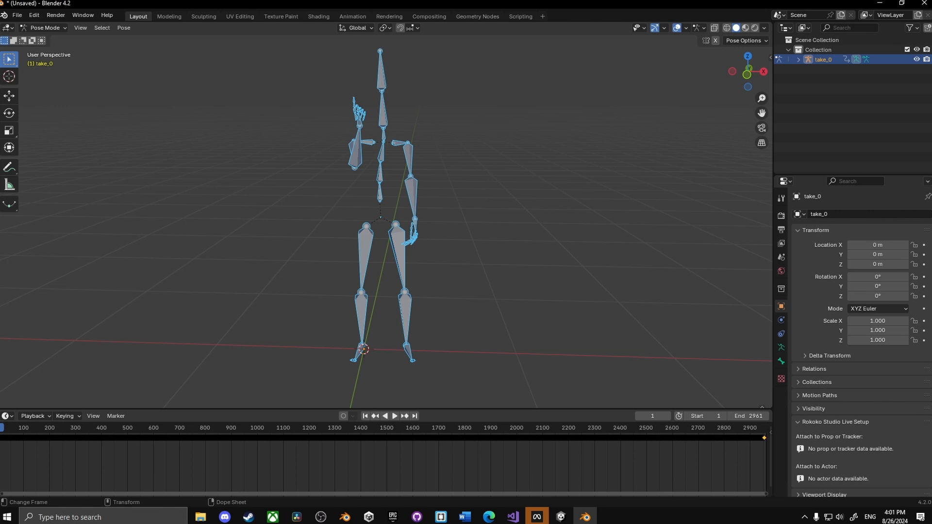
# Play the take_0 animation past frame 1000, pausing along the way, then jump back to frame 1.
pyautogui.click(394, 416)
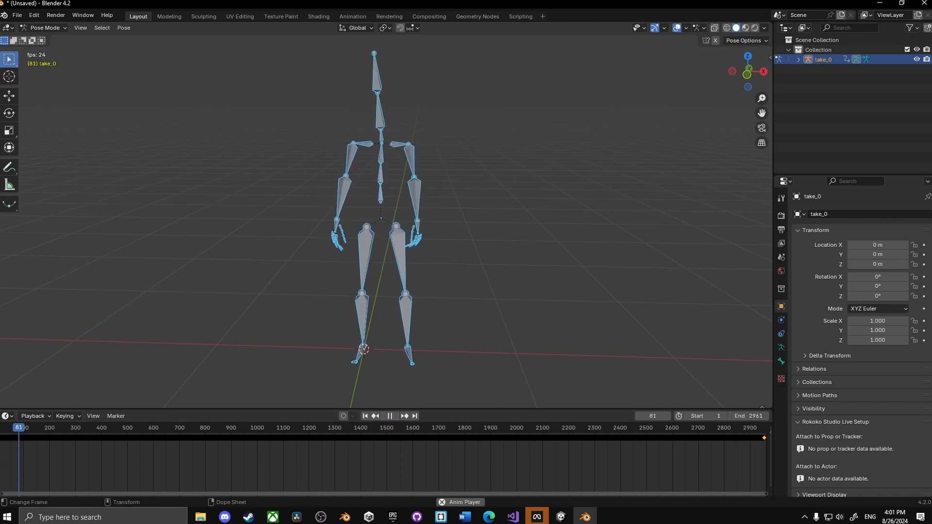
pyautogui.click(391, 415)
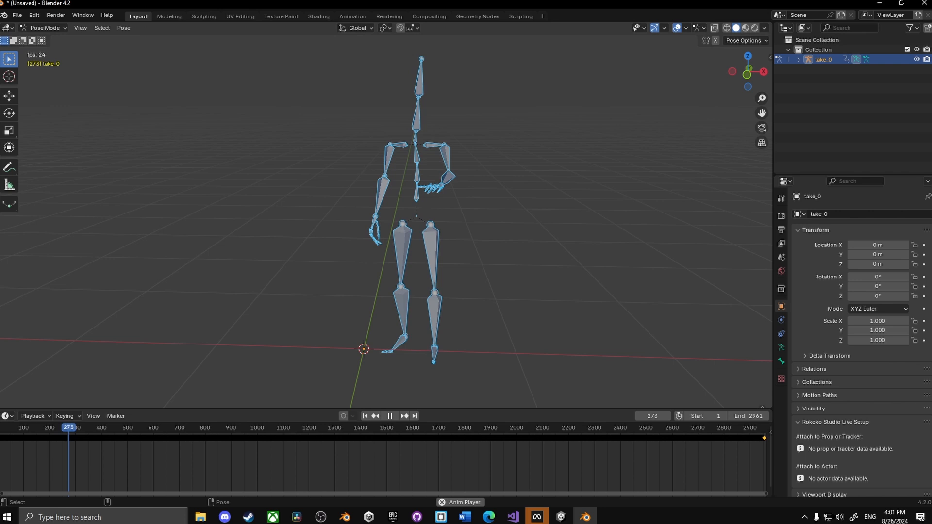
pyautogui.click(391, 416)
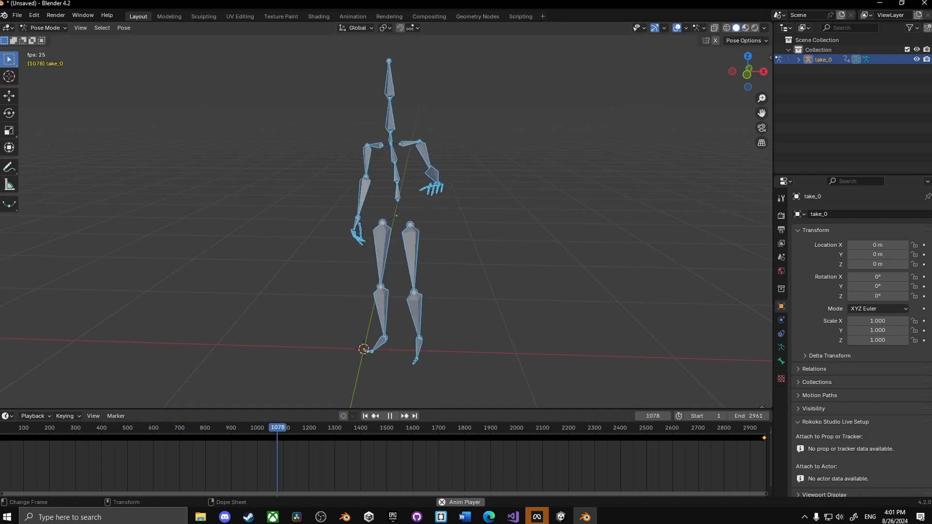
pyautogui.click(365, 415)
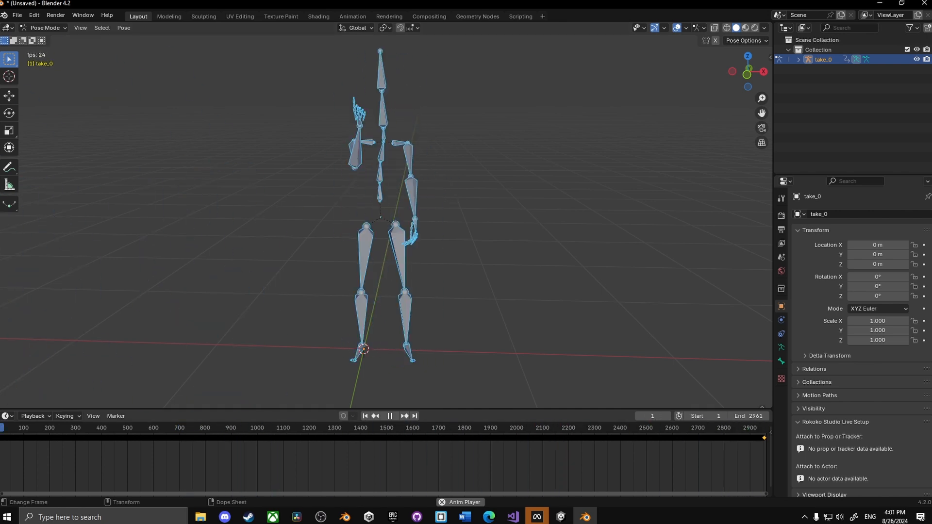